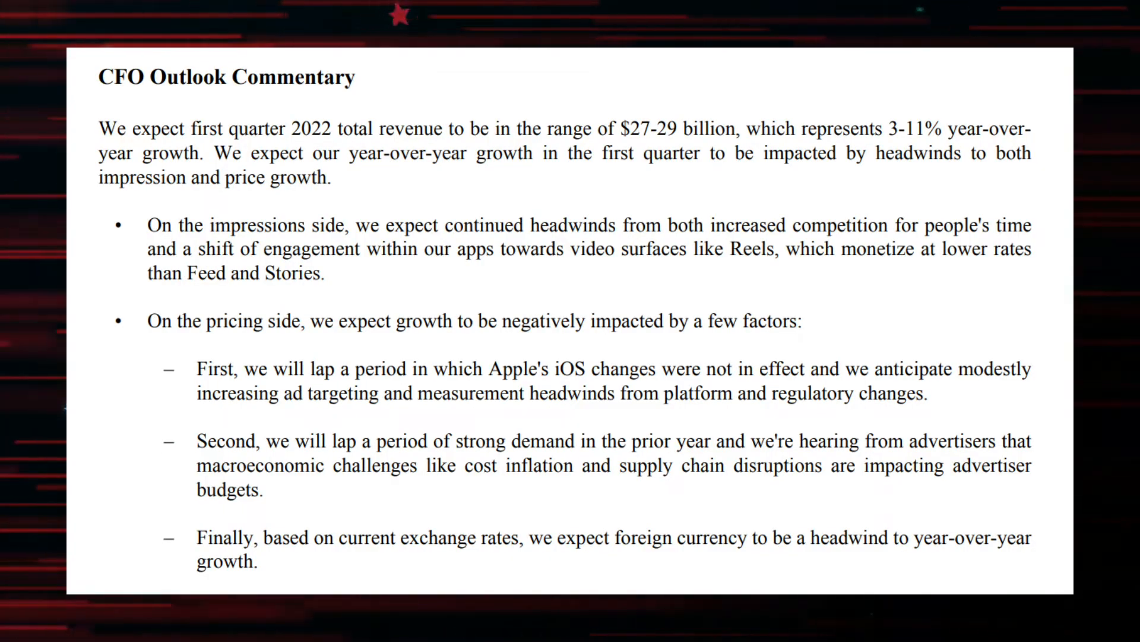
pyautogui.moveTo(573, 248); pyautogui.dragTo(325, 272)
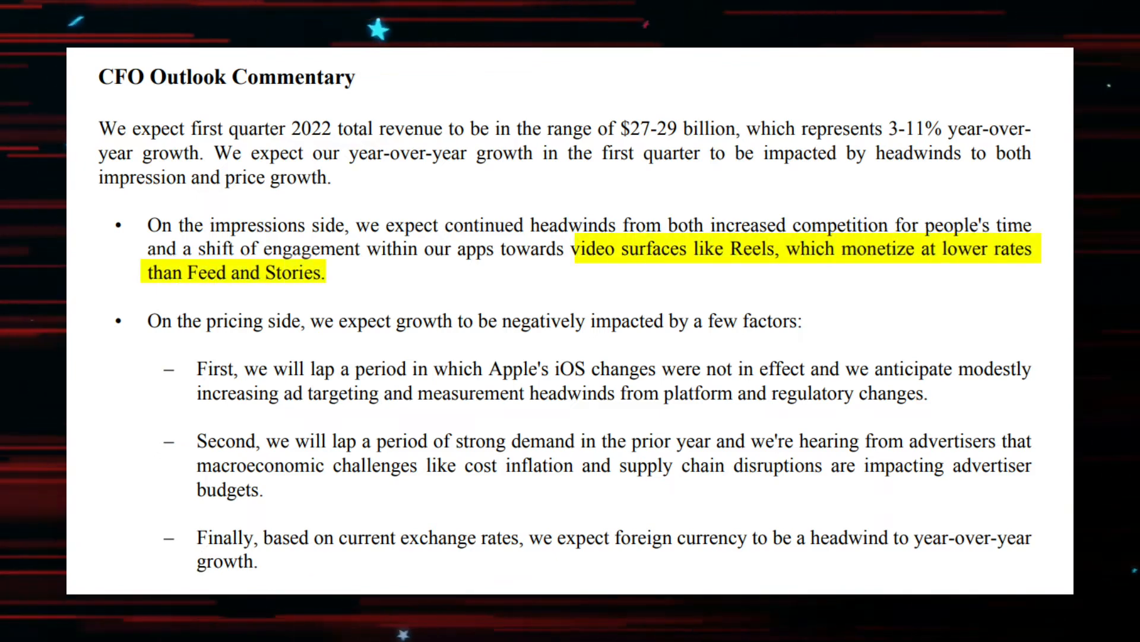